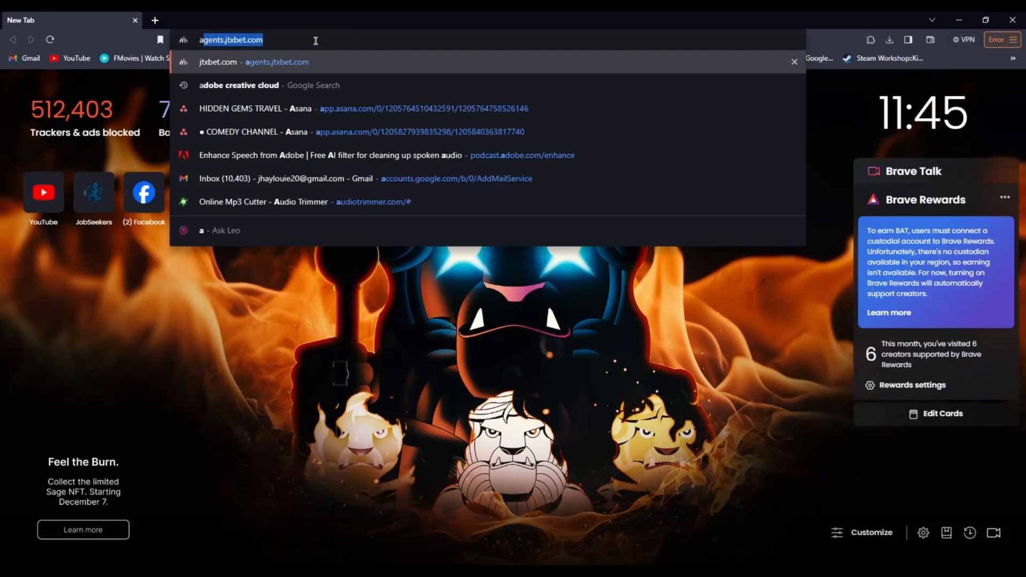
Search 'adobe creative cloud' in Brave and open the 'Adobe Creative Cloud | Details and products' result
click(238, 85)
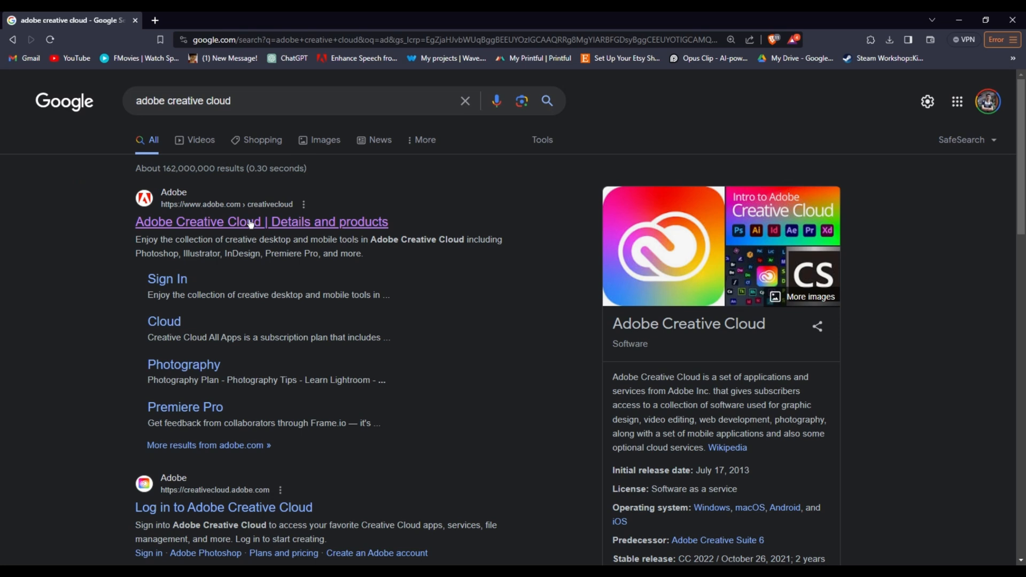
click(261, 221)
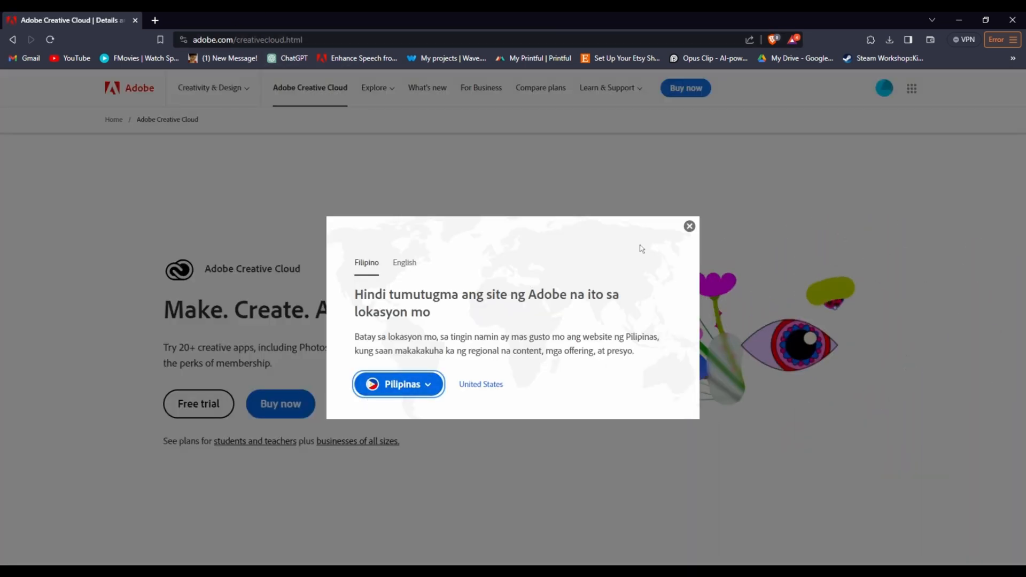
Dismiss the regional prompt and pick the Business All Apps free trial plan
click(689, 226)
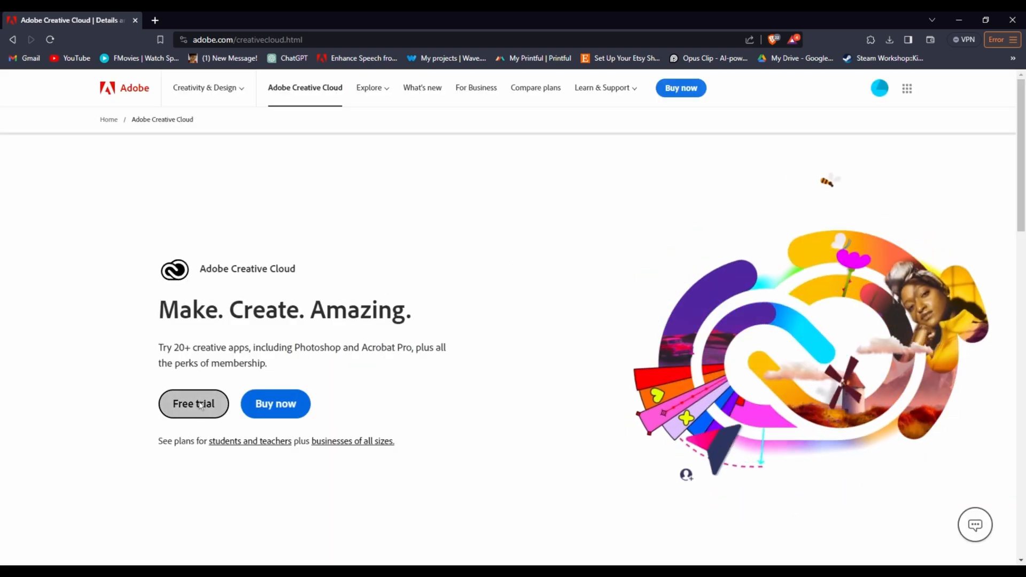
click(193, 404)
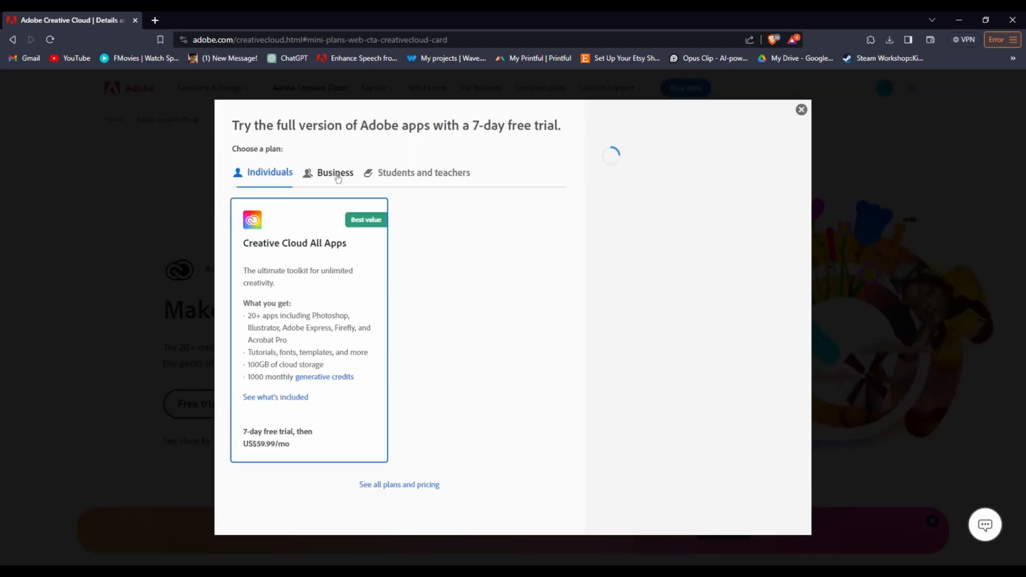
click(334, 172)
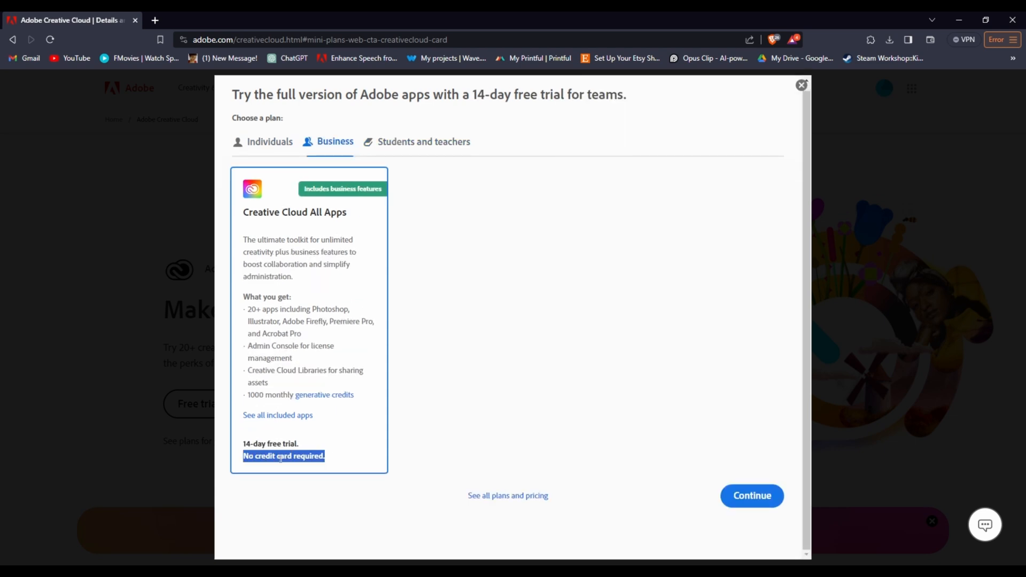
click(751, 495)
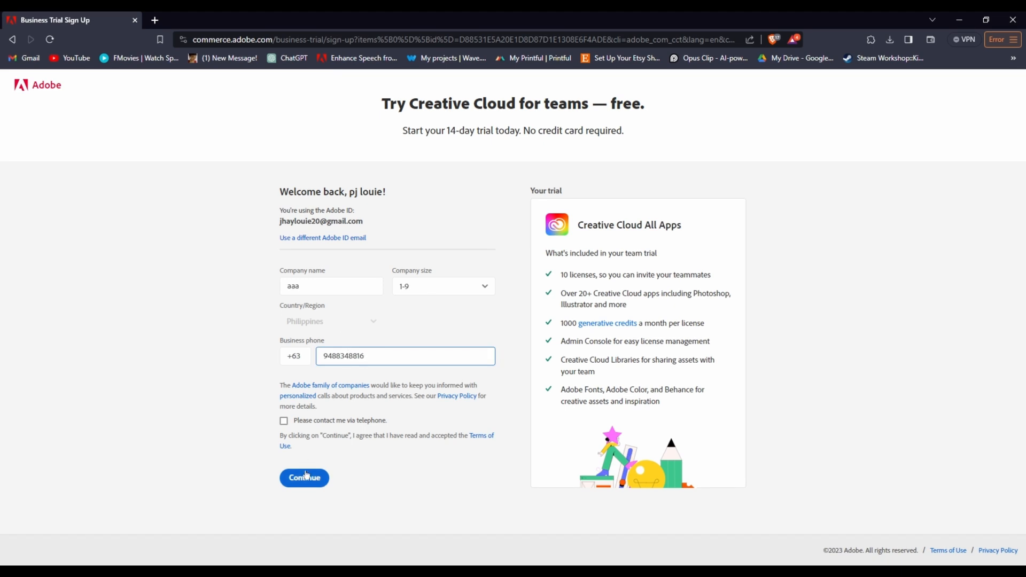
Submit the Business Trial Sign Up form with Continue and wait for confirmation
click(303, 478)
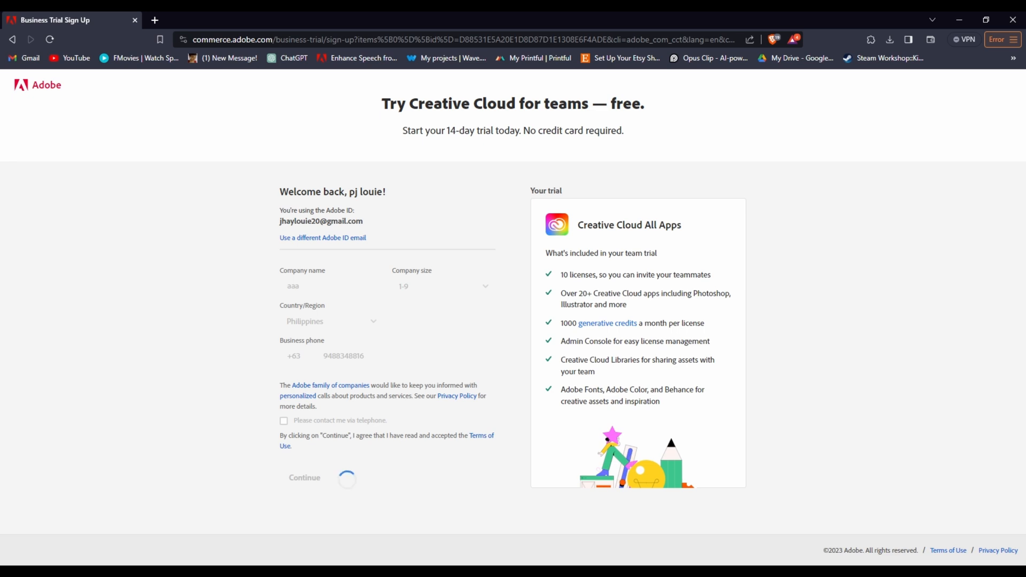
click(304, 477)
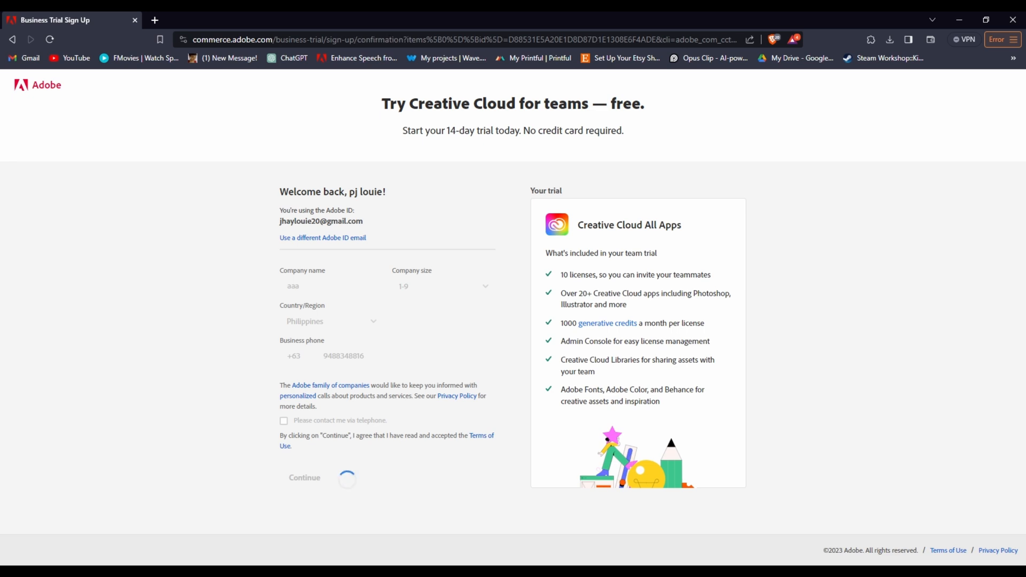
click(304, 477)
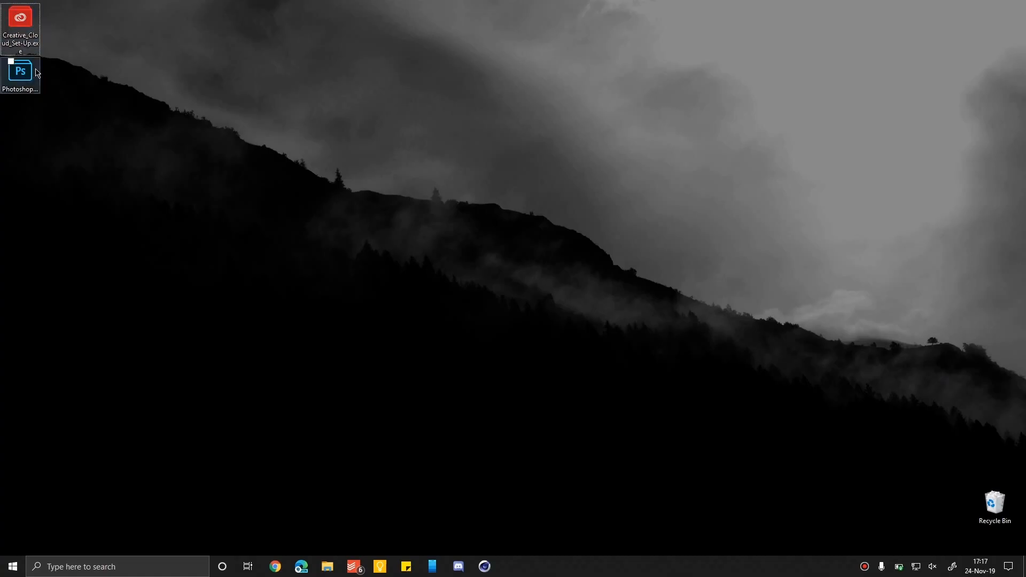
Run Creative_Cloud_Set-Up.exe from the desktop and approve the User Account Control prompt
click(20, 72)
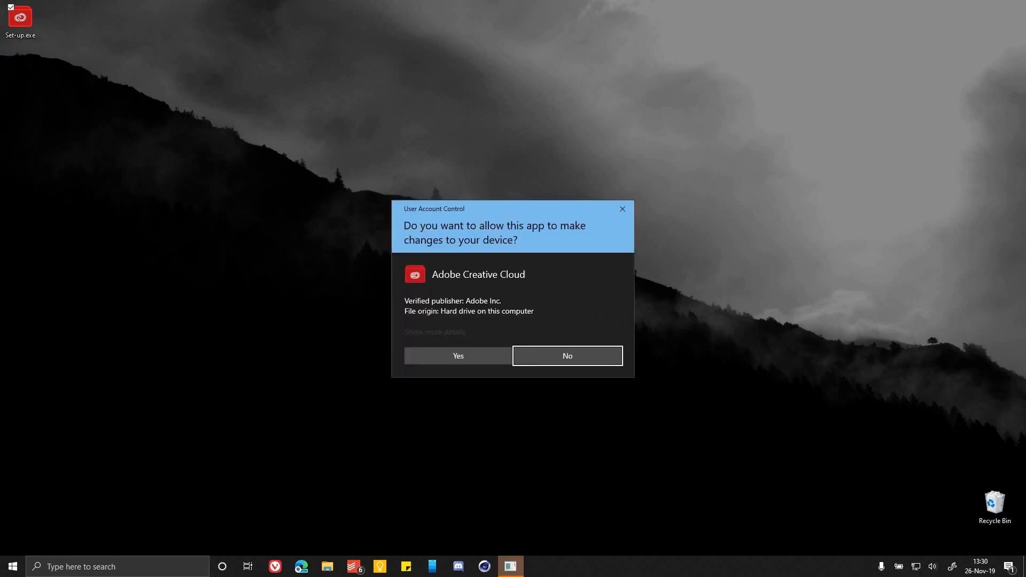
click(457, 355)
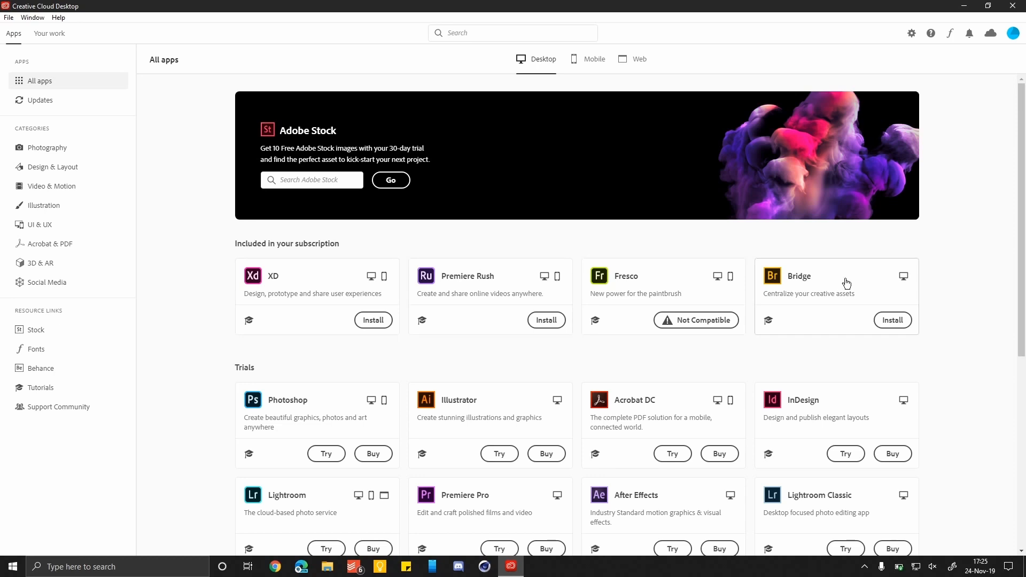
Scroll to the Trials section and start the Photoshop trial with Try
scroll(down, 3)
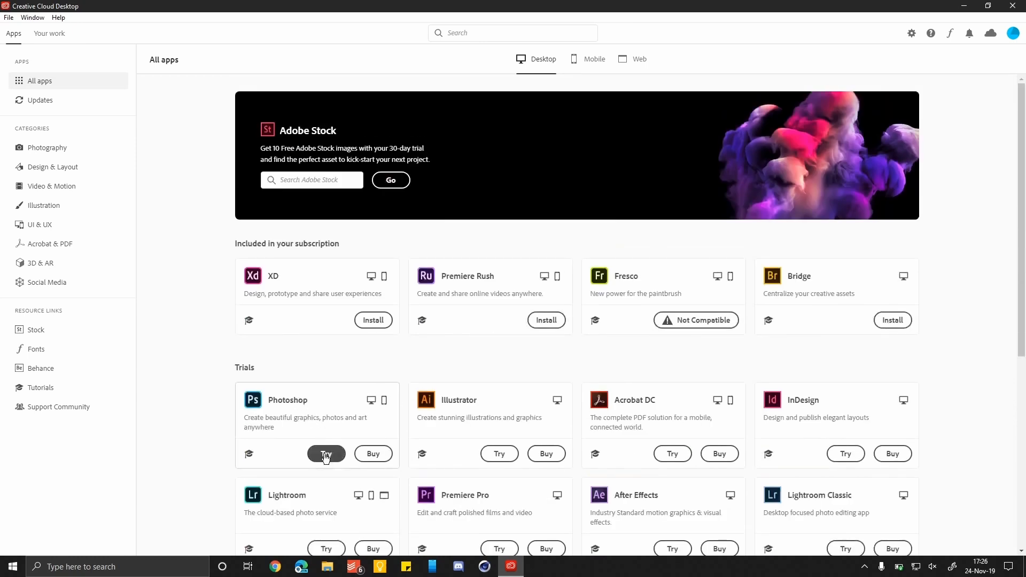
click(326, 453)
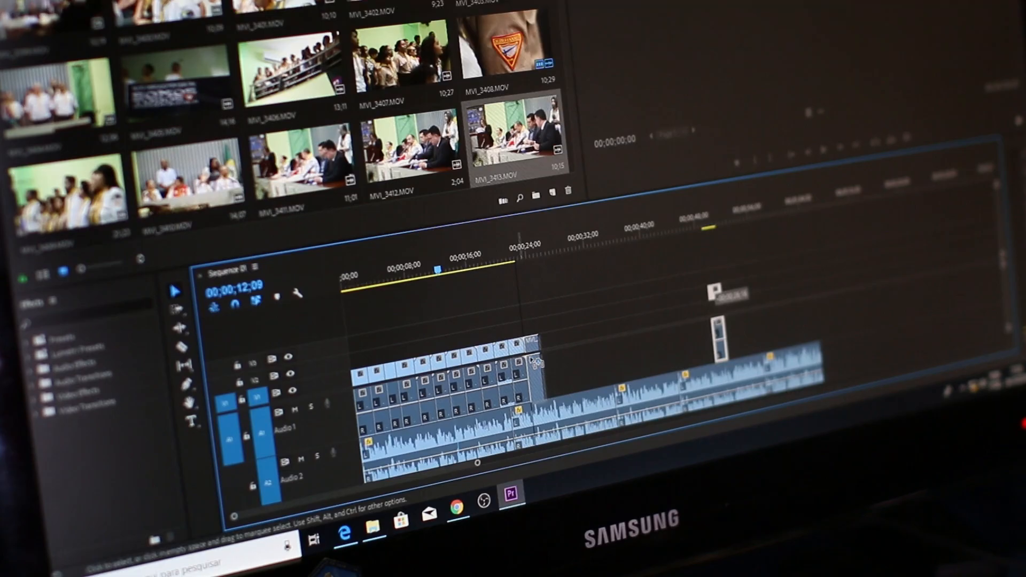
click(438, 269)
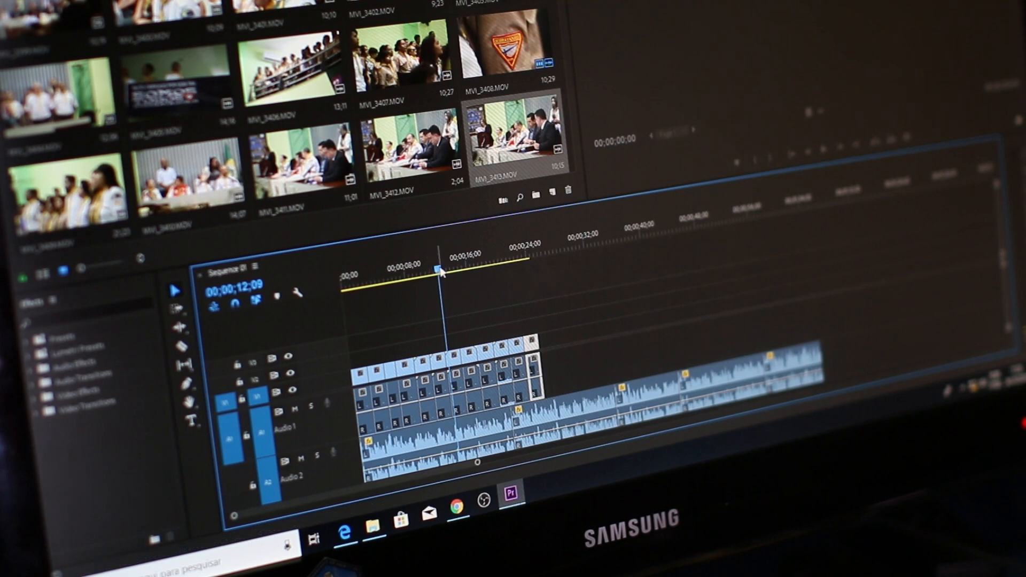